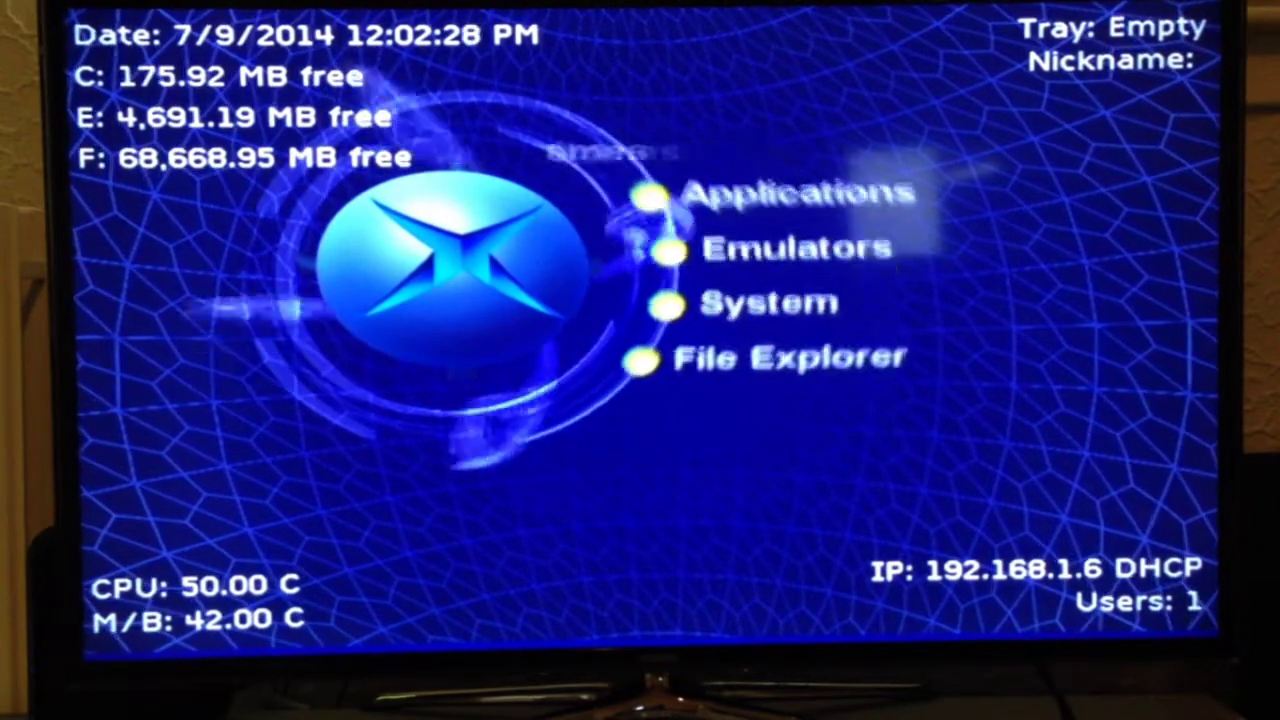
Step: Select Upgrade Old Softmod and answer Yes to upgrade to the 2014 softmod
{"action": "left_click", "coordinate": [782, 356]}
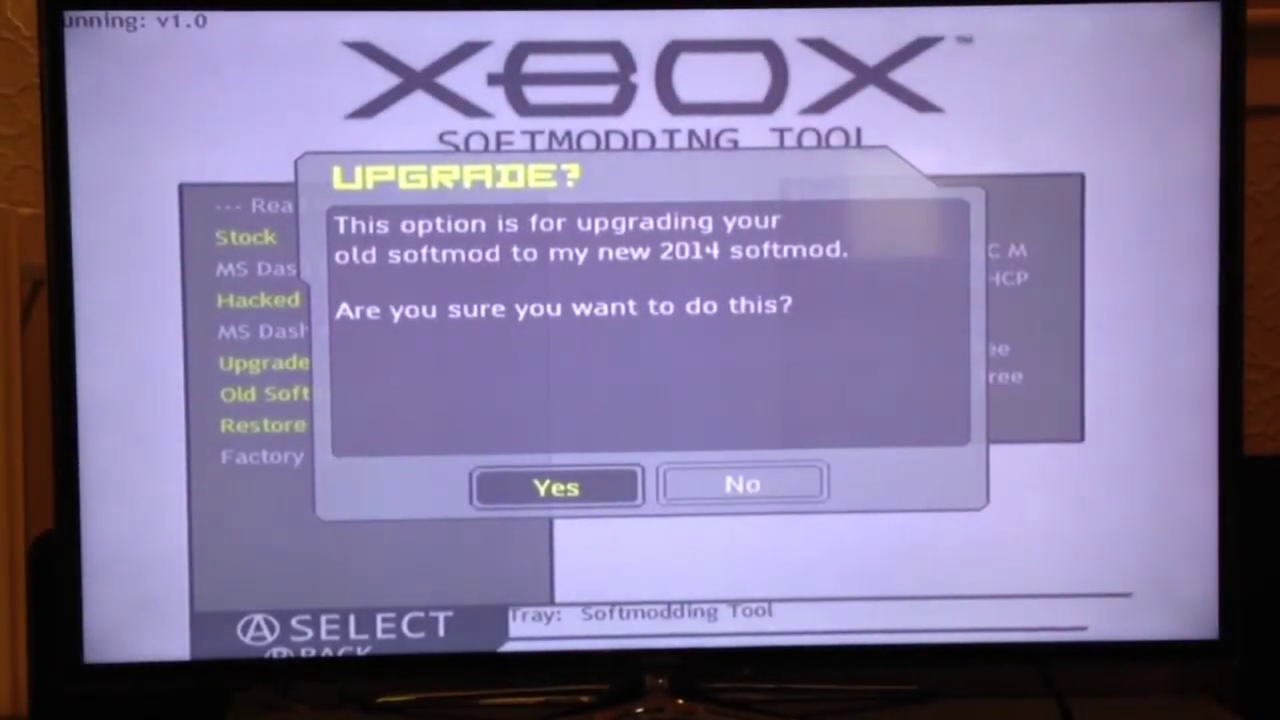
{"action": "left_click", "coordinate": [555, 486]}
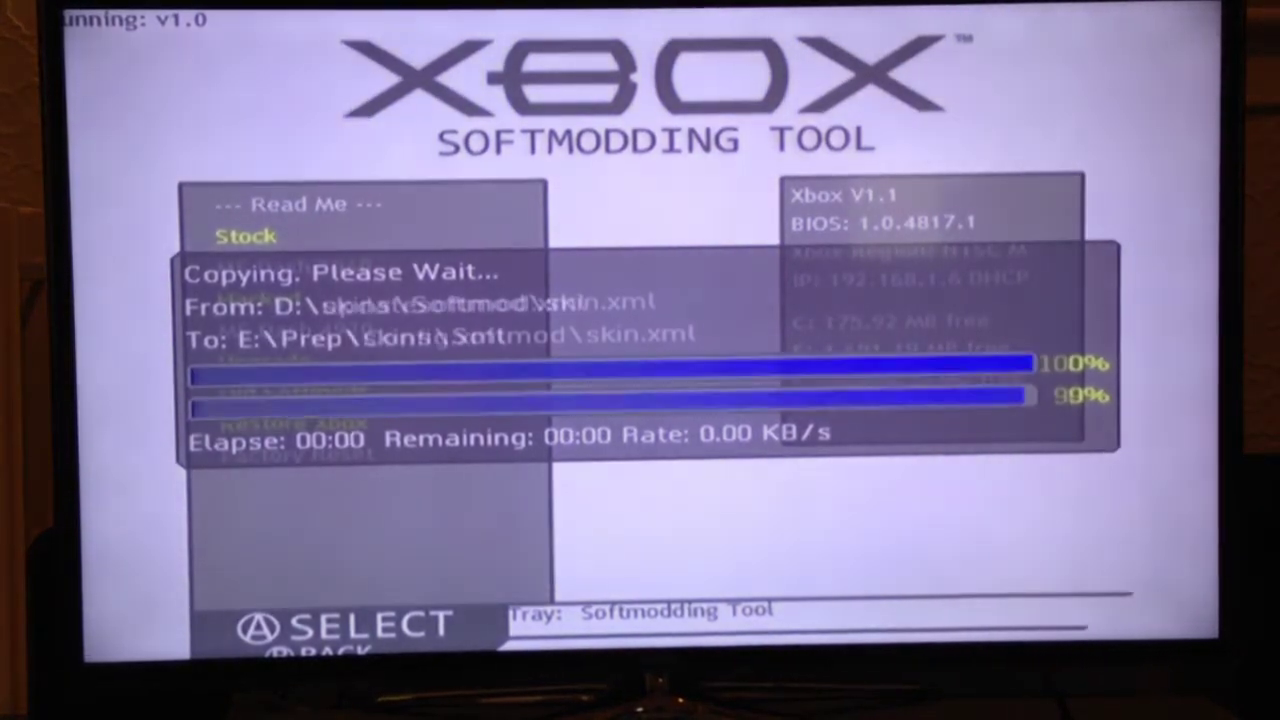